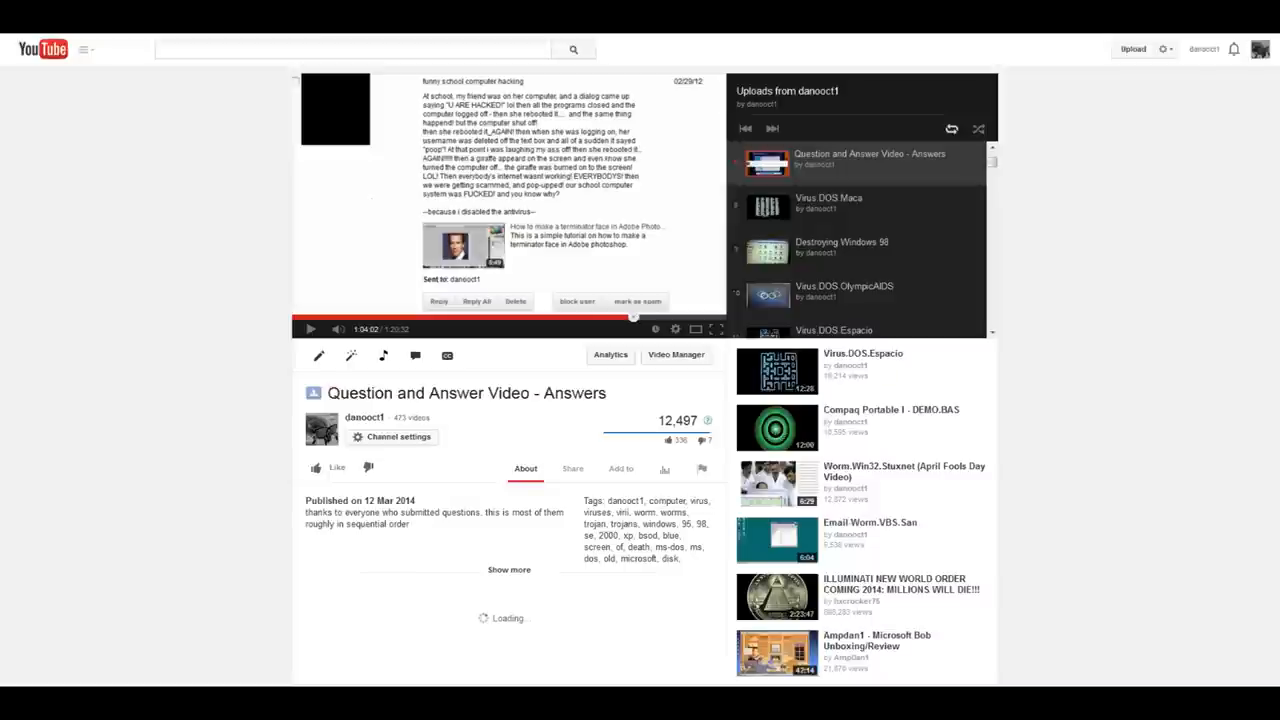
- Open the Tech Support Guy thread 'Error VSTSKMGR.EXE' under Operating Systems > Windows XP
click(305, 10)
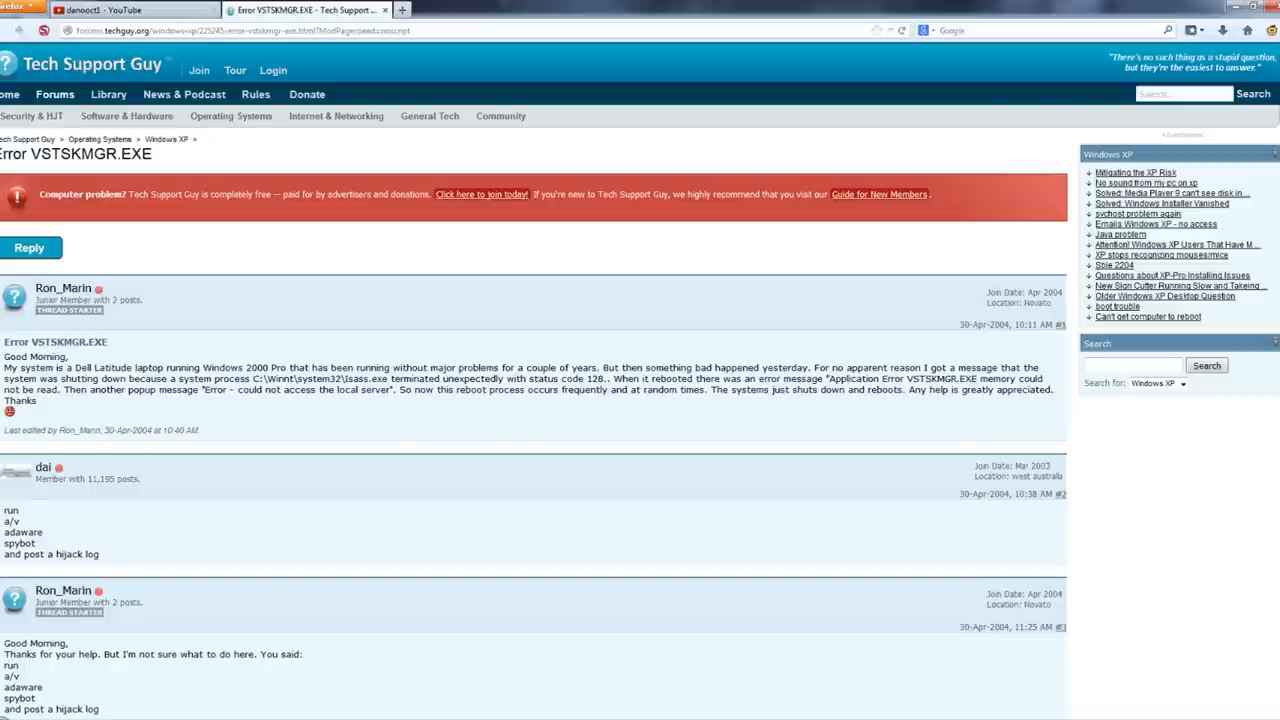
click(135, 9)
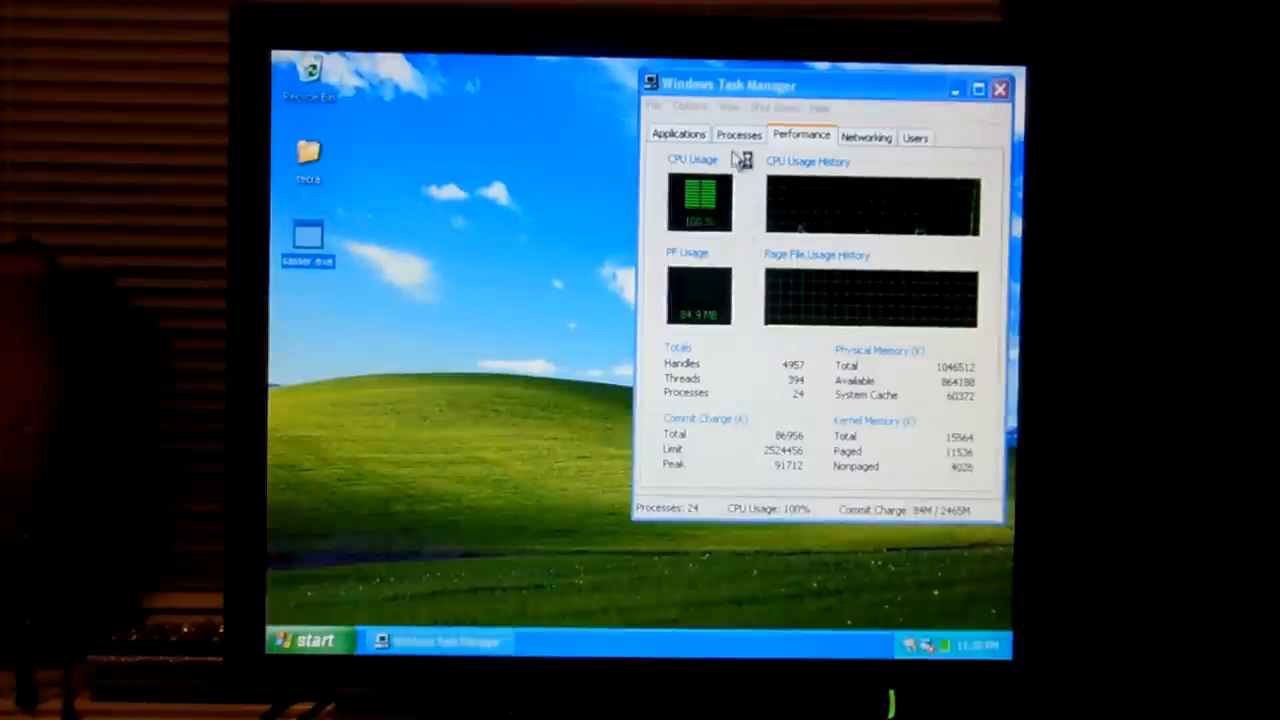
click(739, 135)
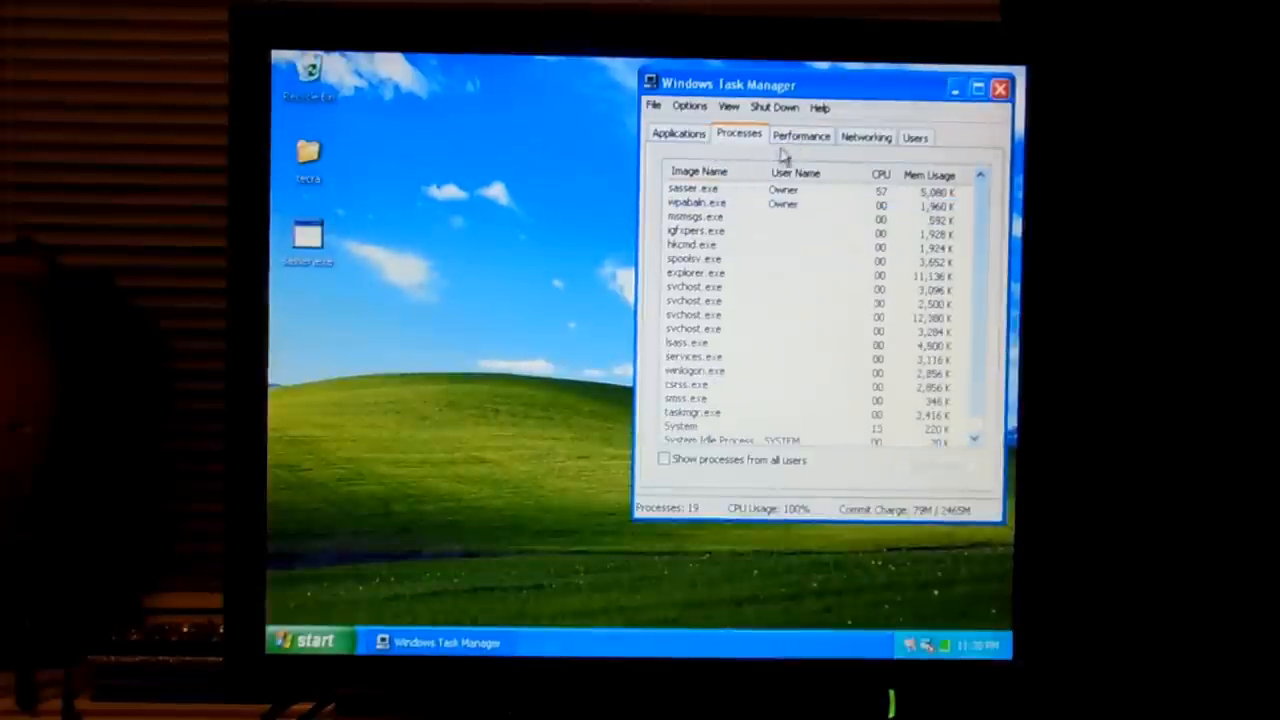
click(801, 137)
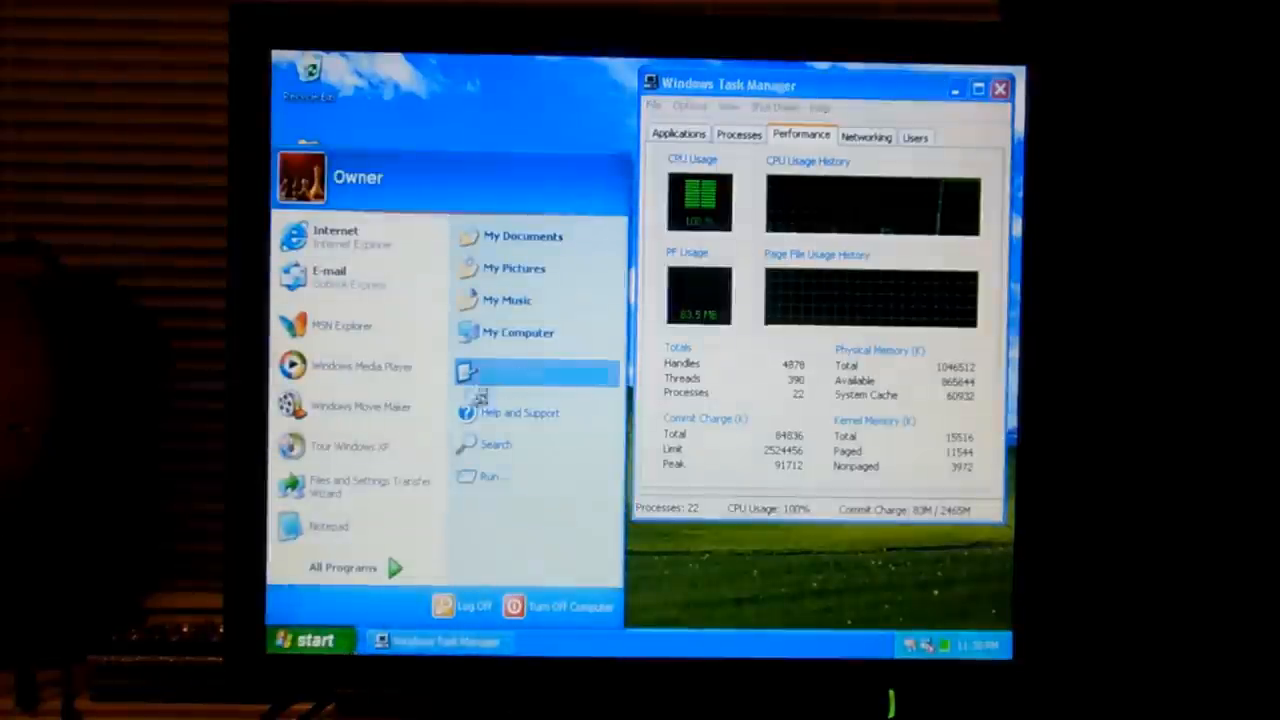
- Open My Computer, bring its window forward and select Local Disk (C:)
click(518, 332)
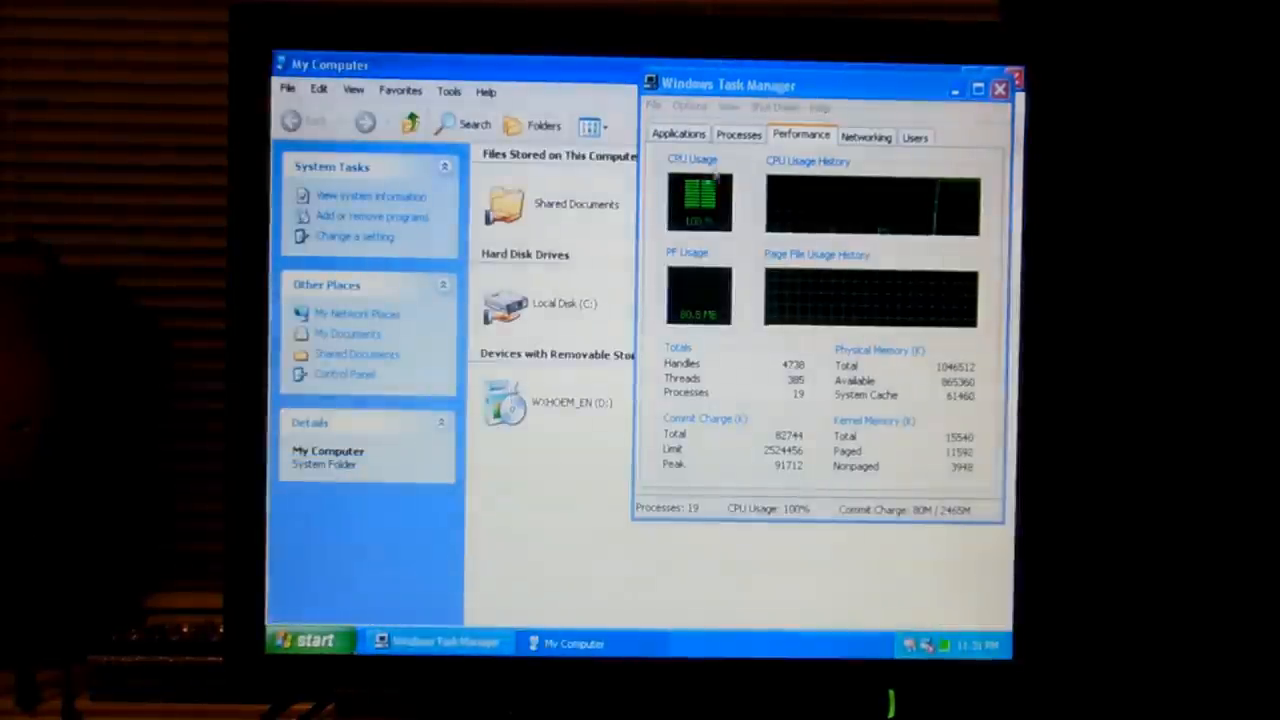
click(998, 88)
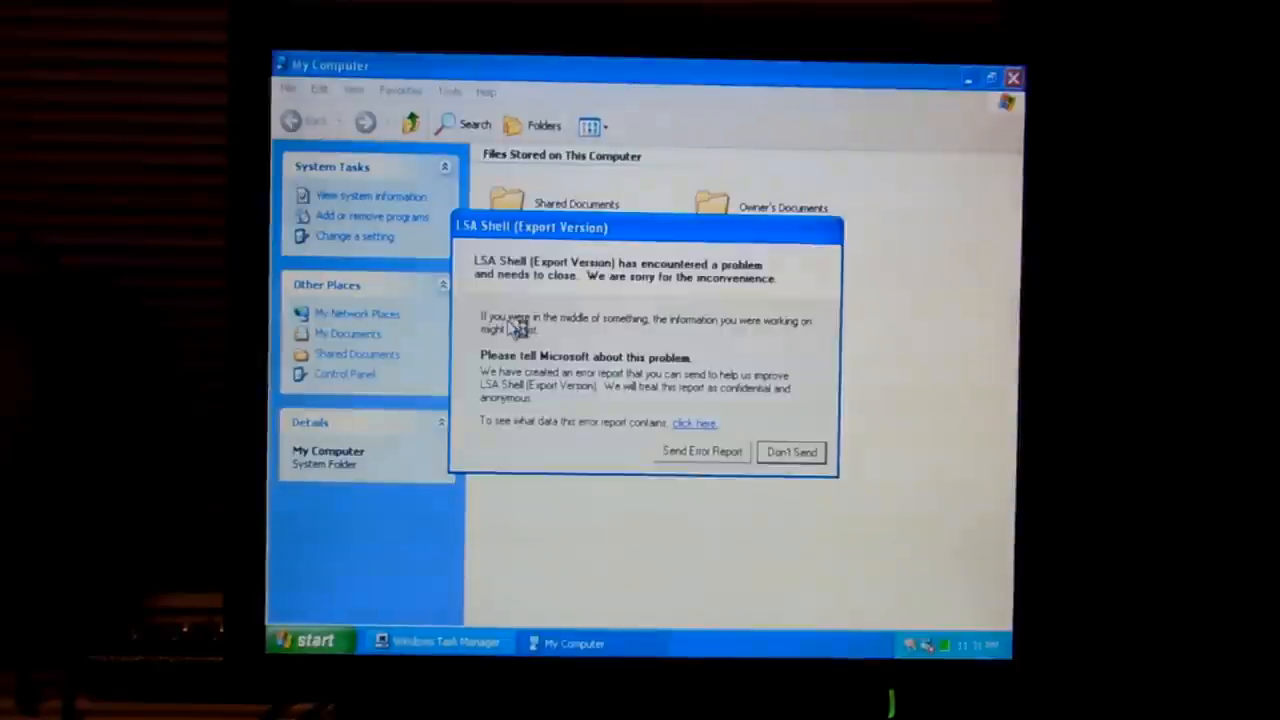
mouse_move(560, 250)
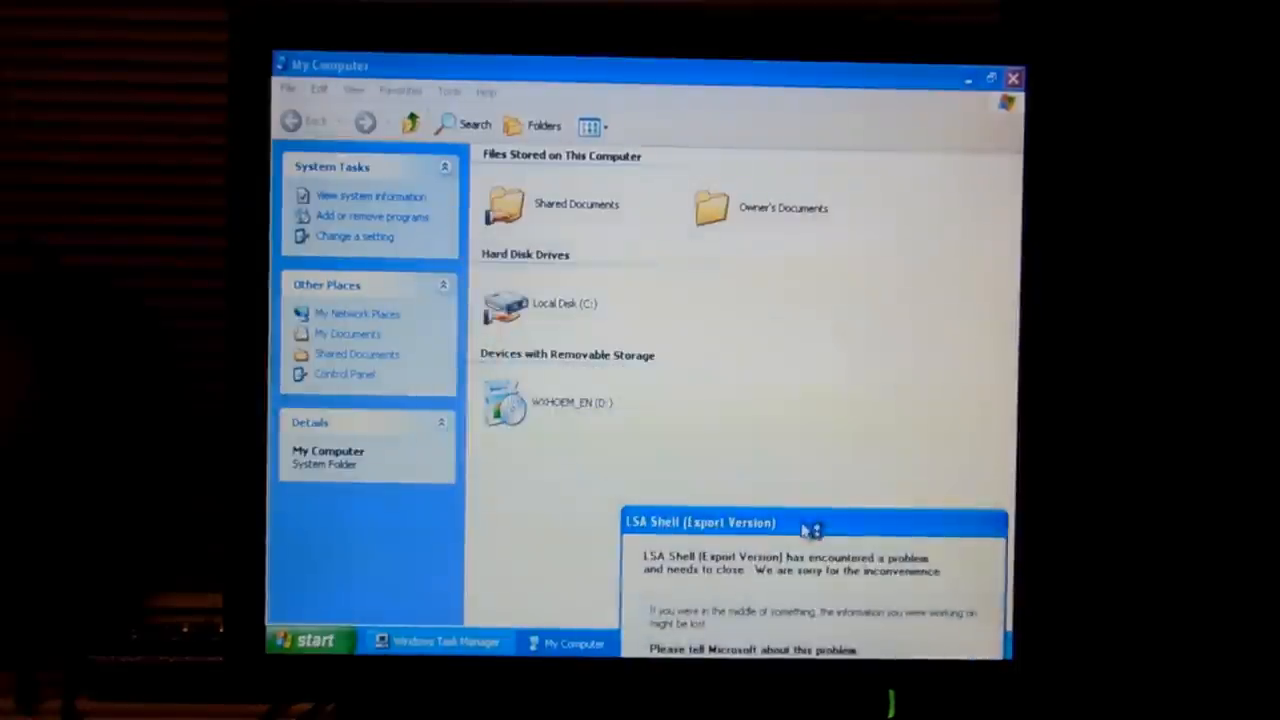
click(505, 305)
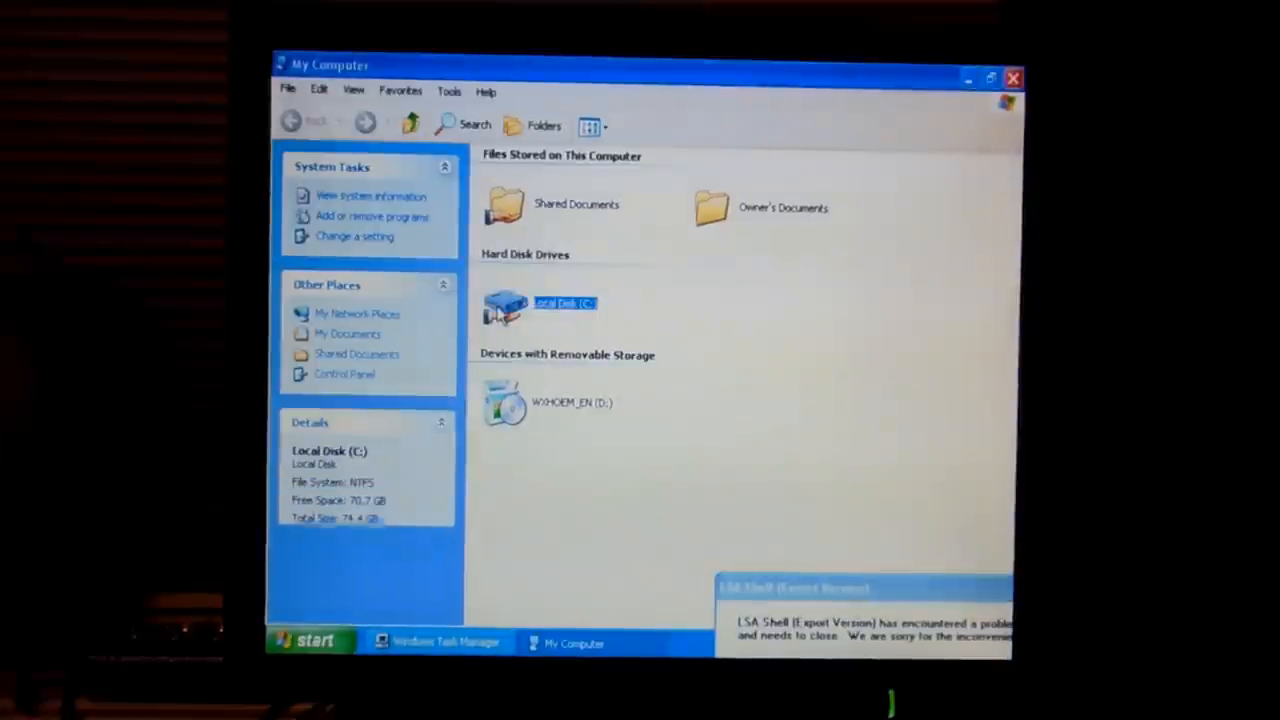
- Open Local Disk (C:), dismiss the win2.log properties, and view win2.log in Notepad
double_click(505, 305)
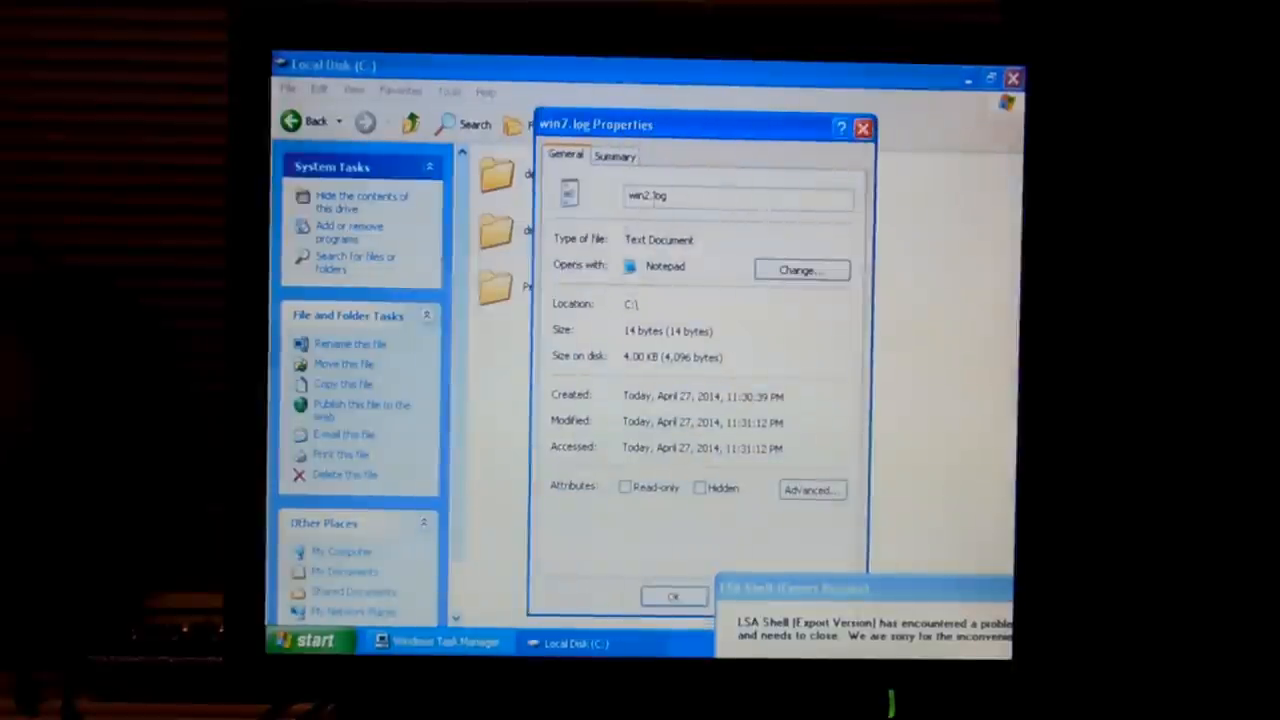
click(673, 596)
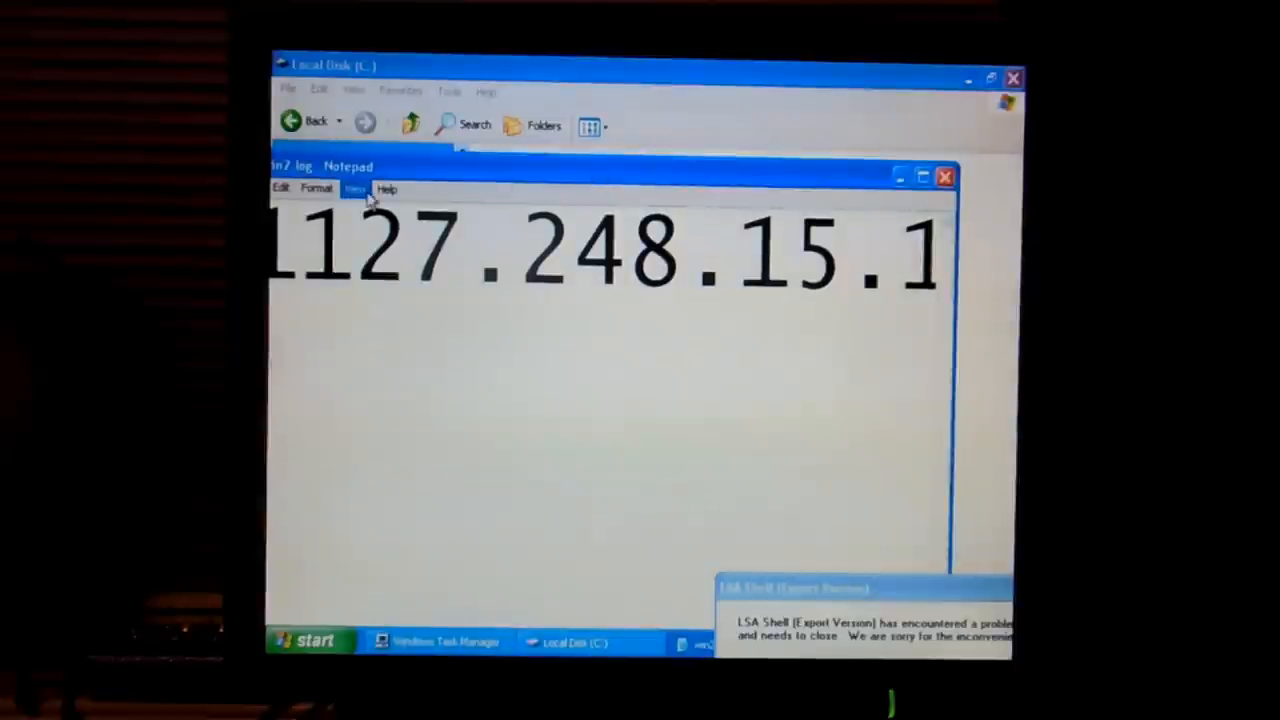
- Reduce the win2.log font size so the IP address reads normally, then close Notepad
click(317, 188)
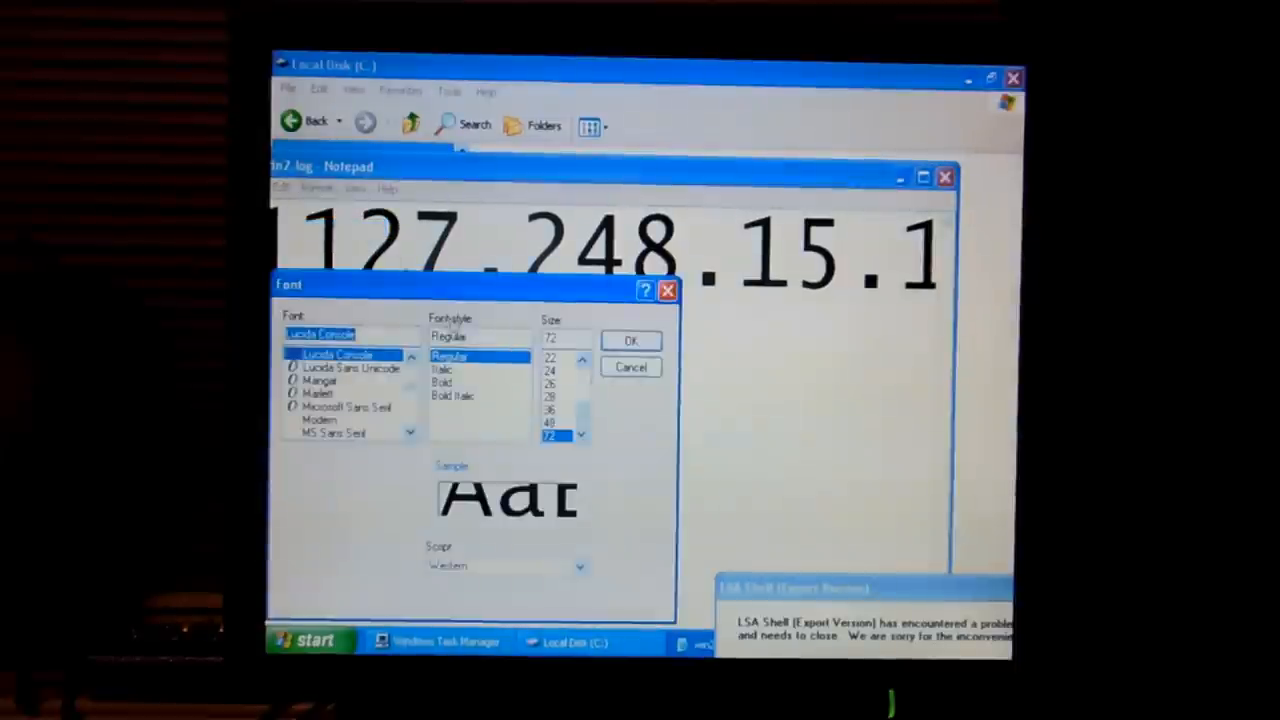
click(631, 341)
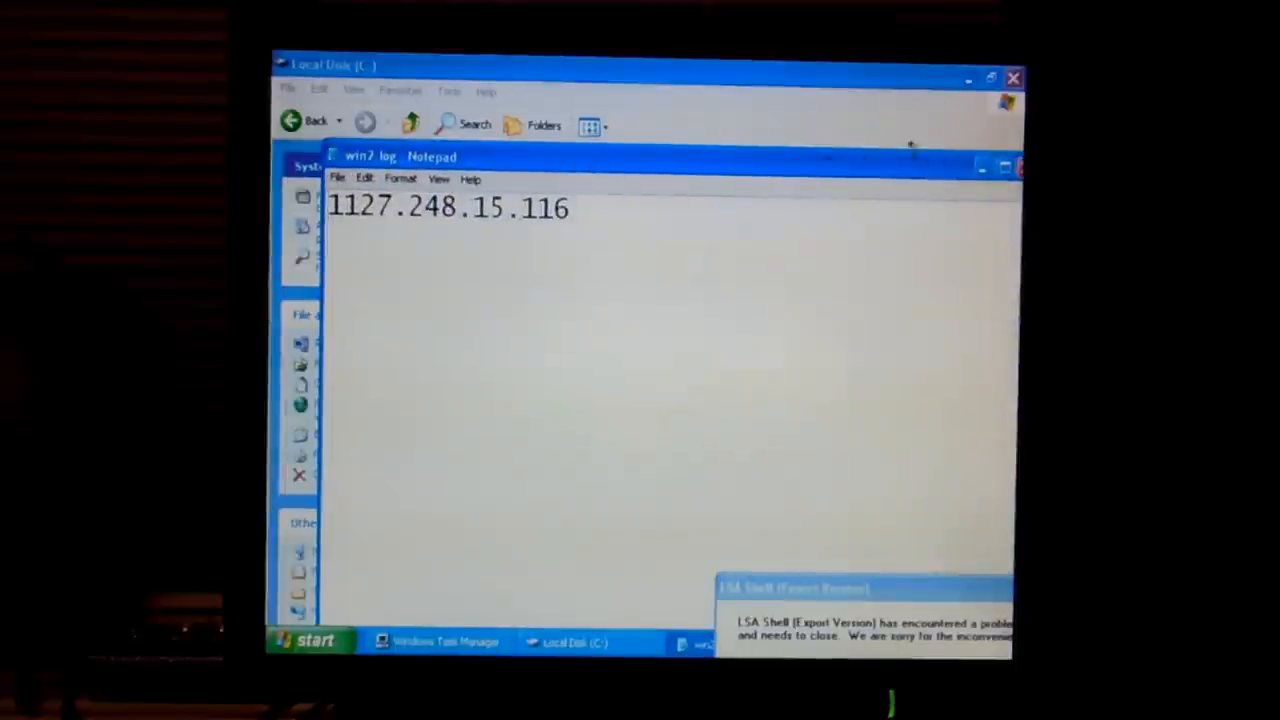
click(1013, 167)
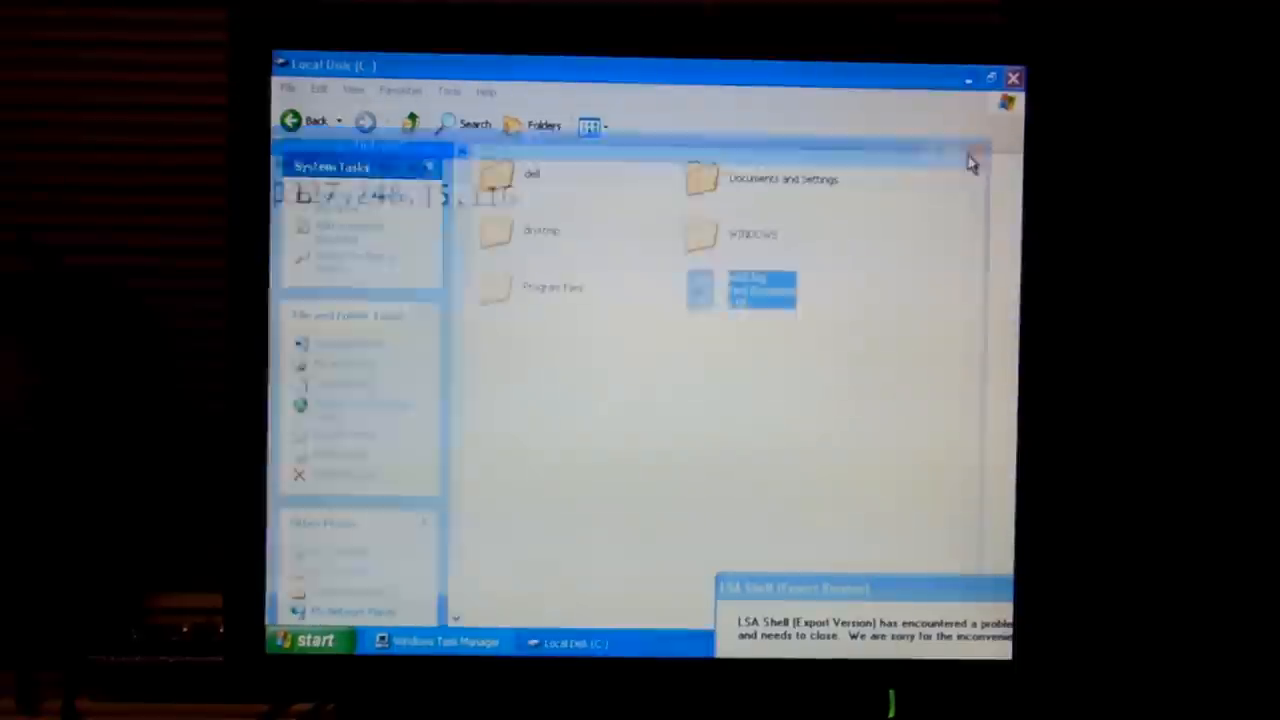
click(751, 233)
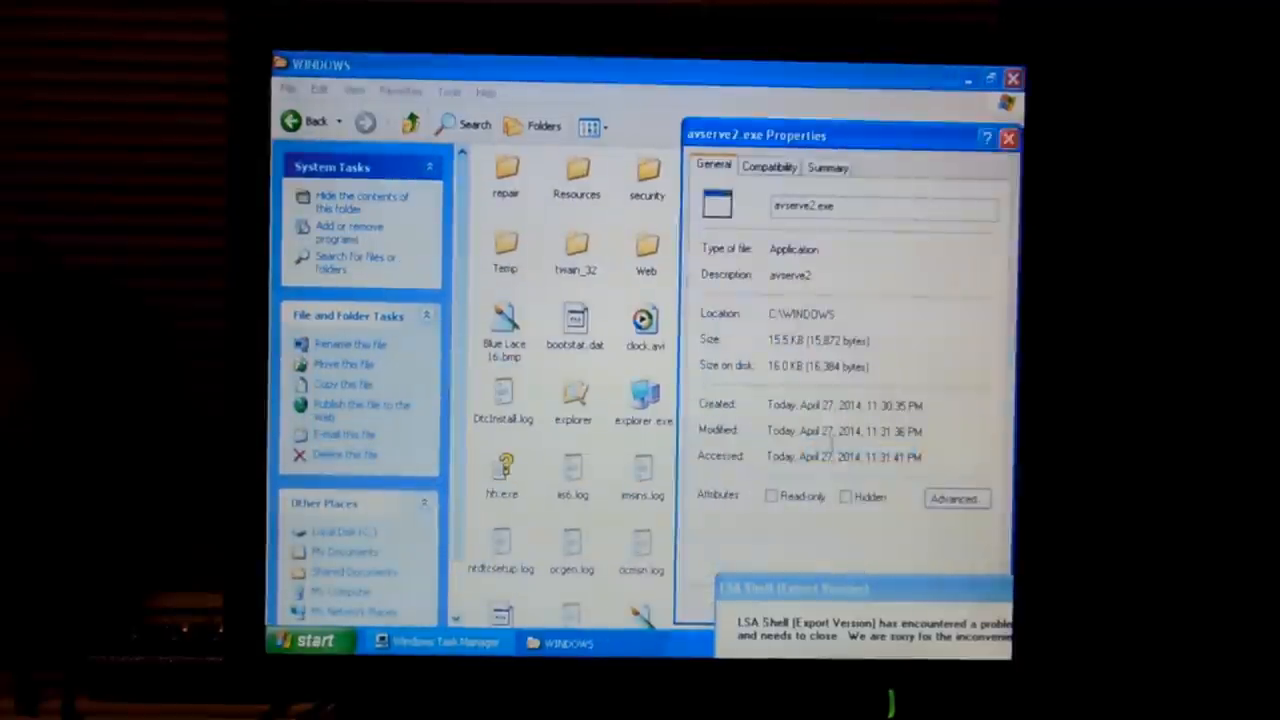
- Move the avserve2.exe Properties dialog aside, then dismiss it with OK
drag(755, 135, 475, 105)
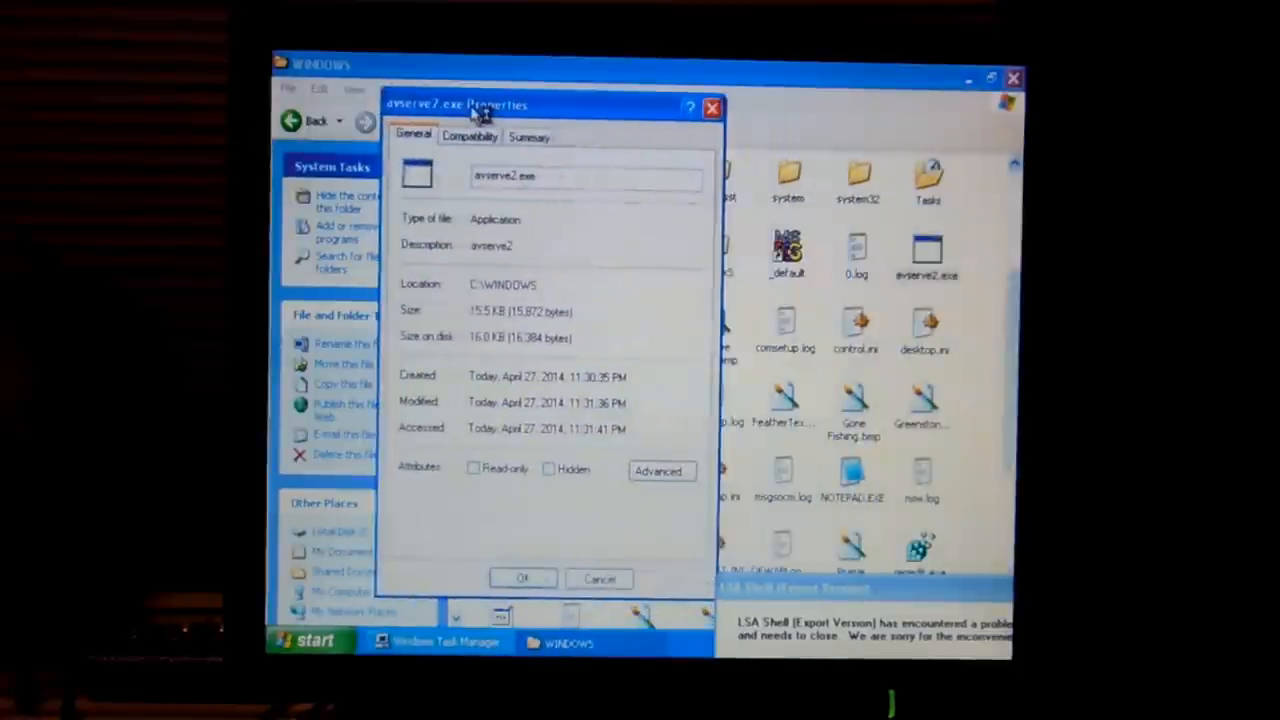
mouse_move(585, 168)
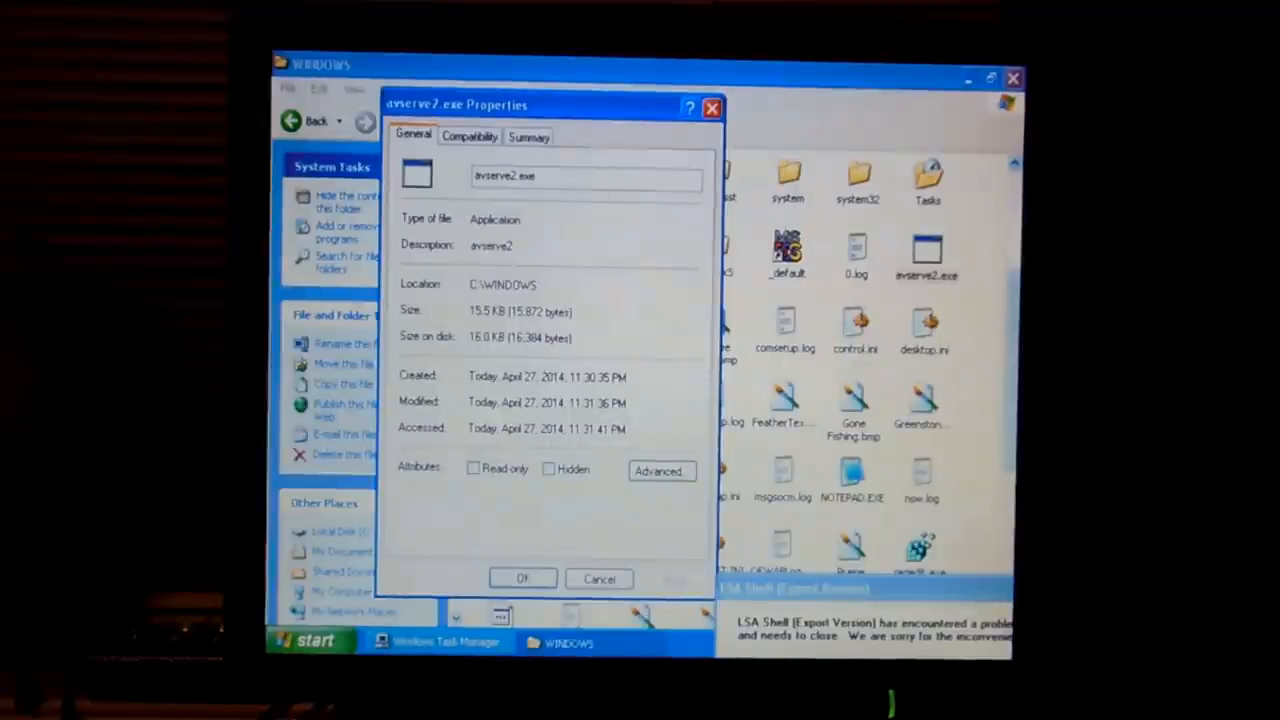
click(599, 579)
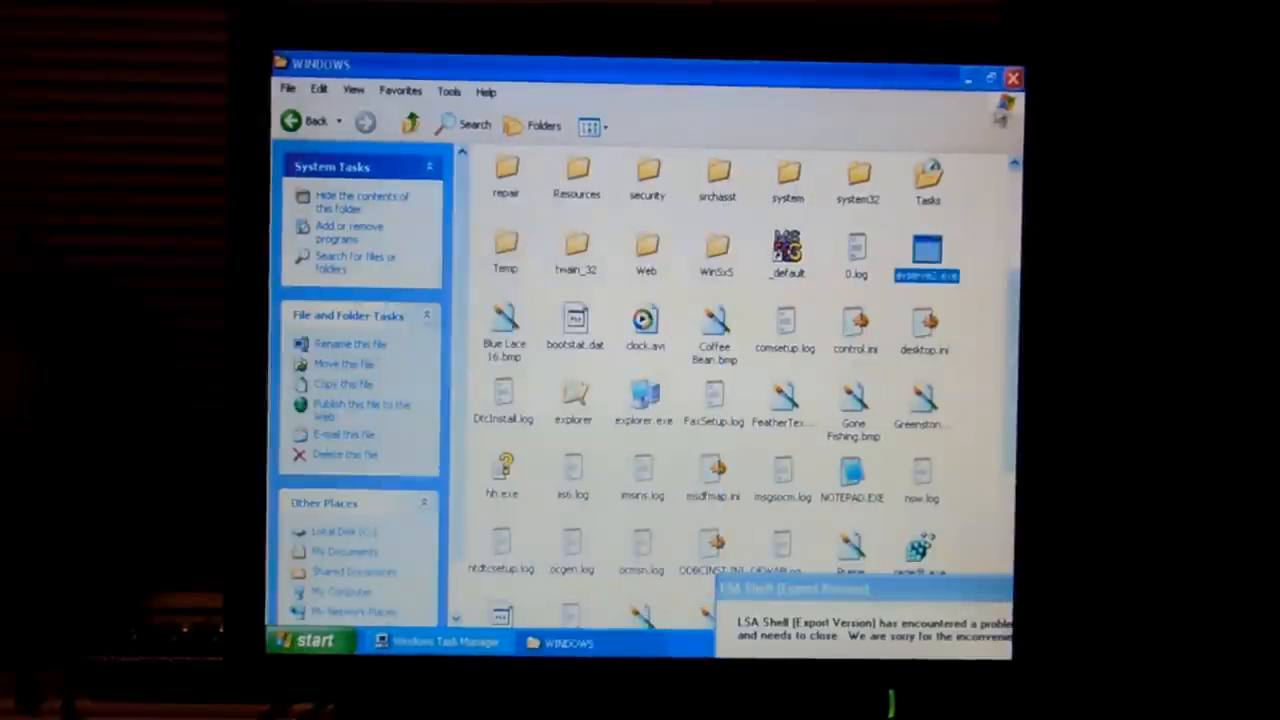
- Close the WINDOWS folder window in Explorer
click(1012, 78)
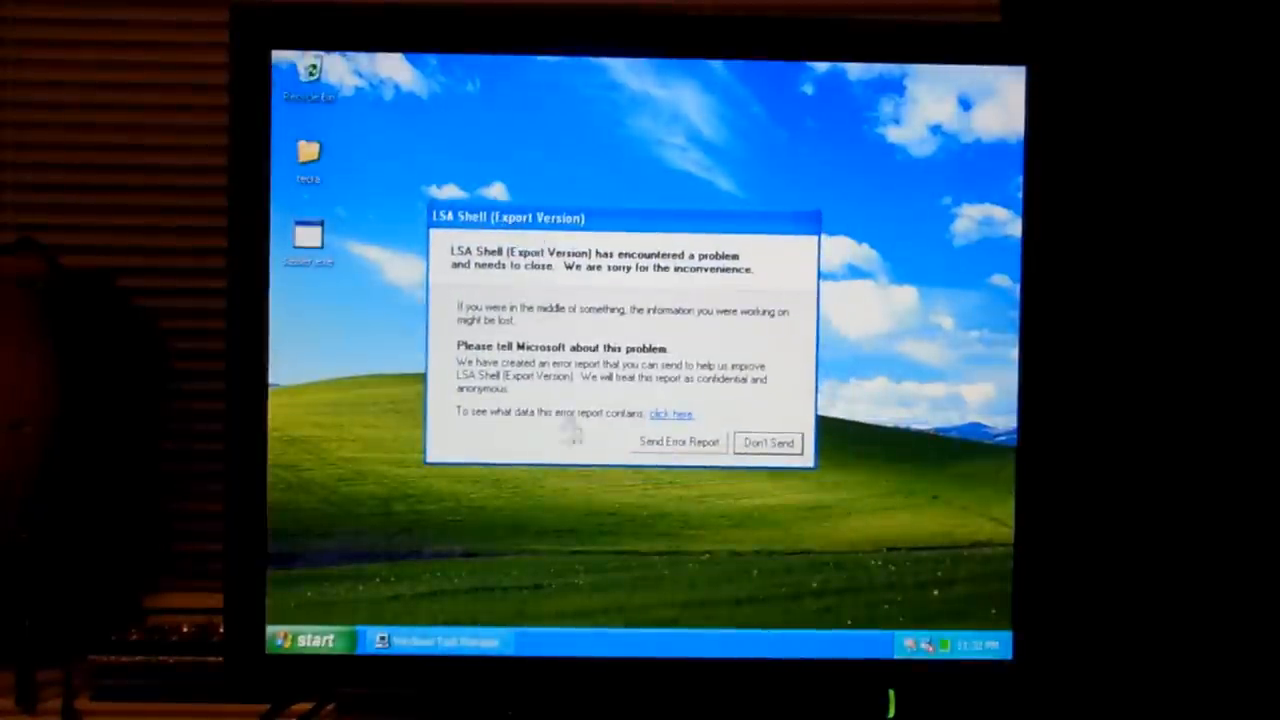
mouse_move(595, 480)
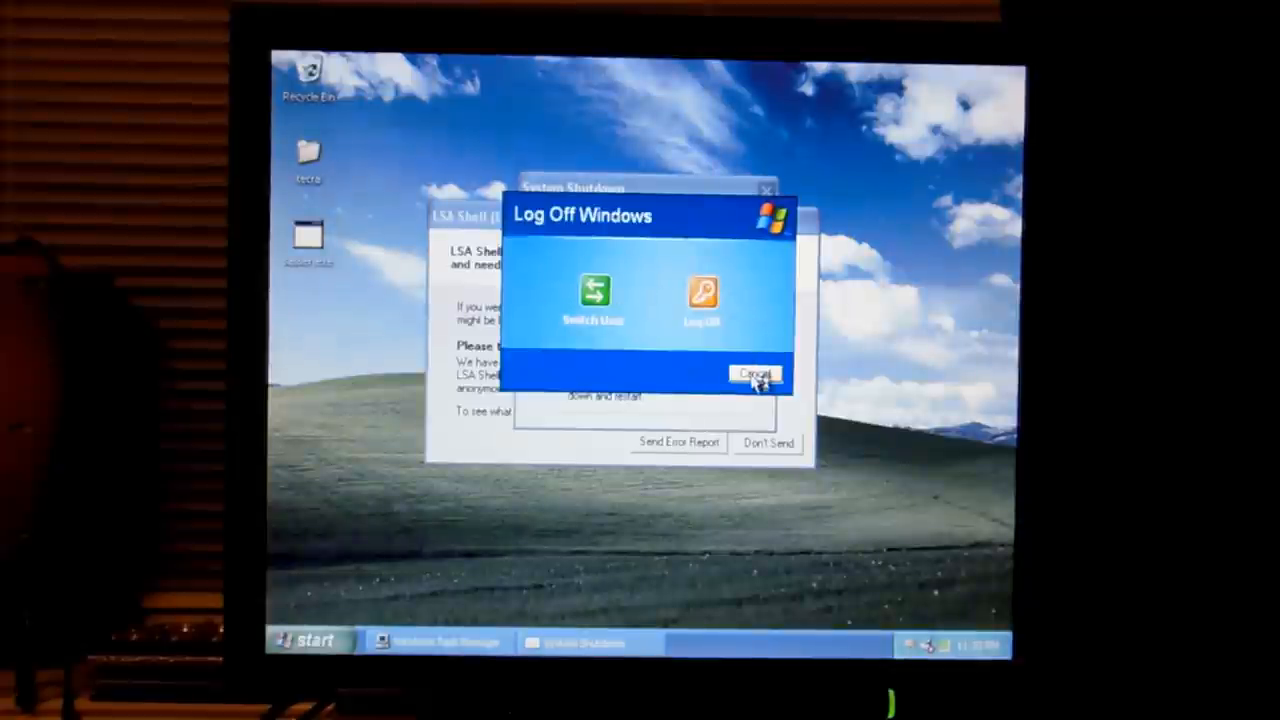
click(755, 375)
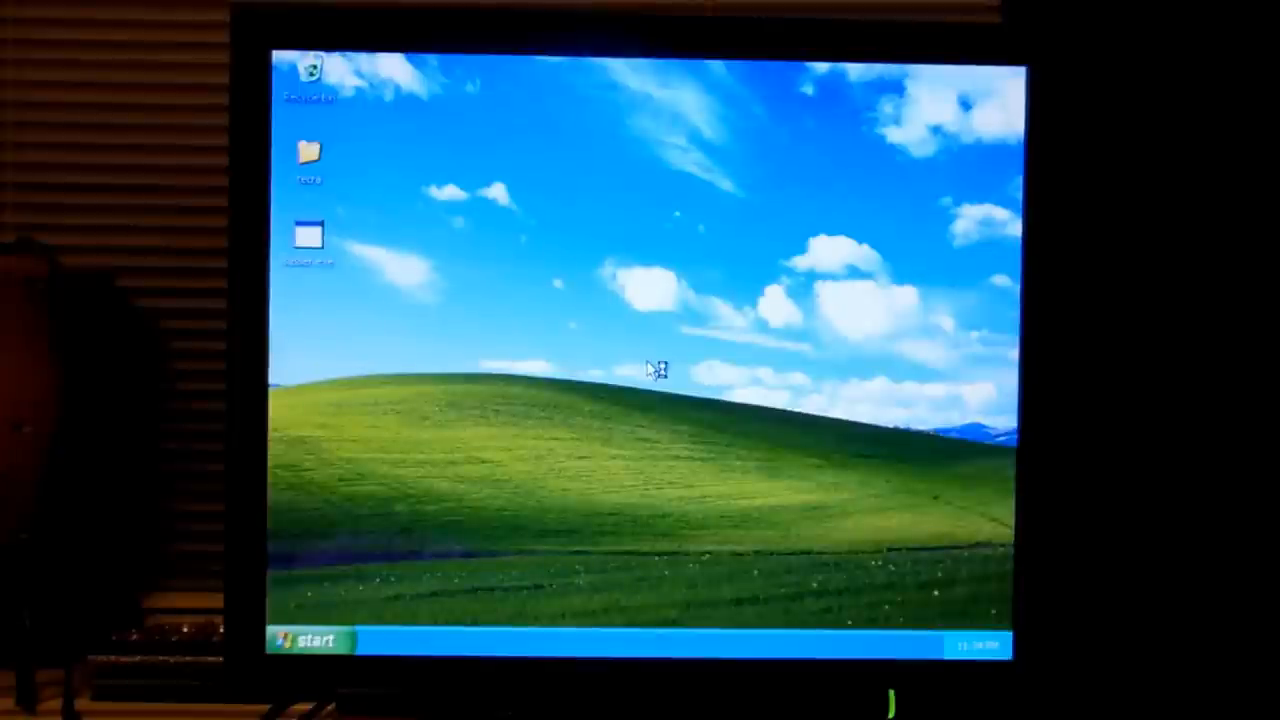
mouse_move(555, 642)
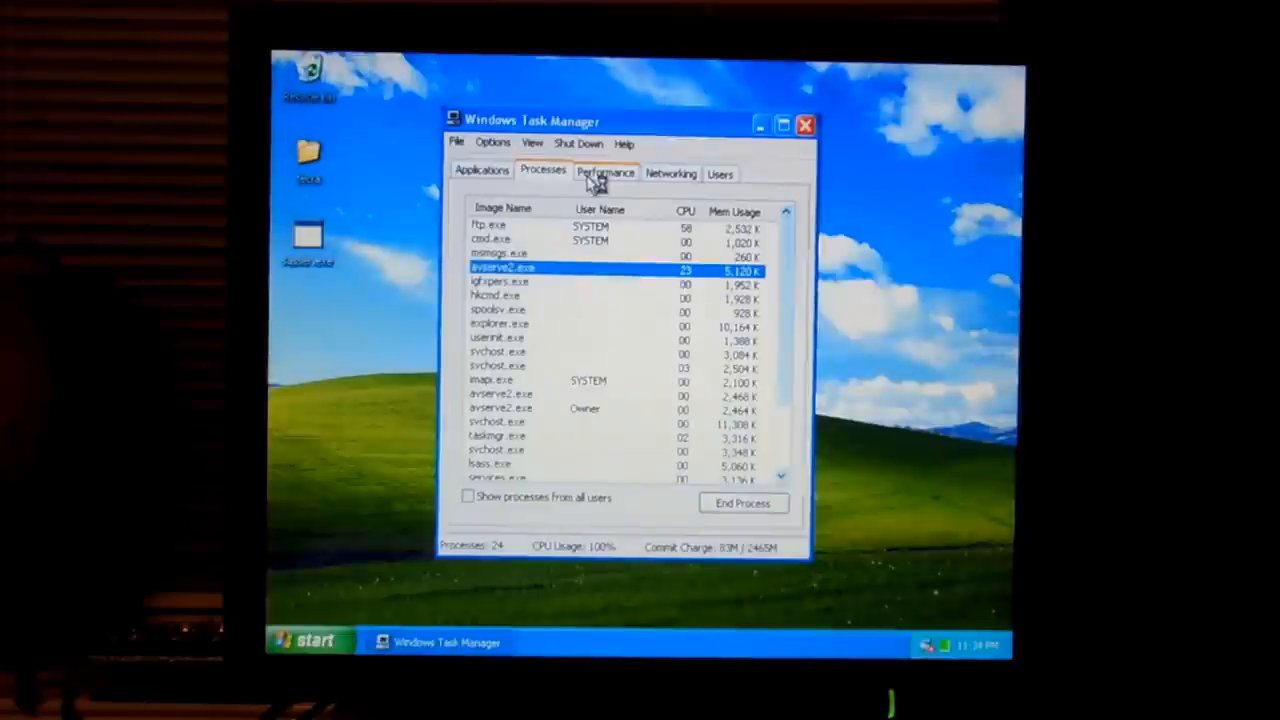
- Show Task Manager's Performance tab and choose Don't Send on the LSA Shell crash report
click(605, 170)
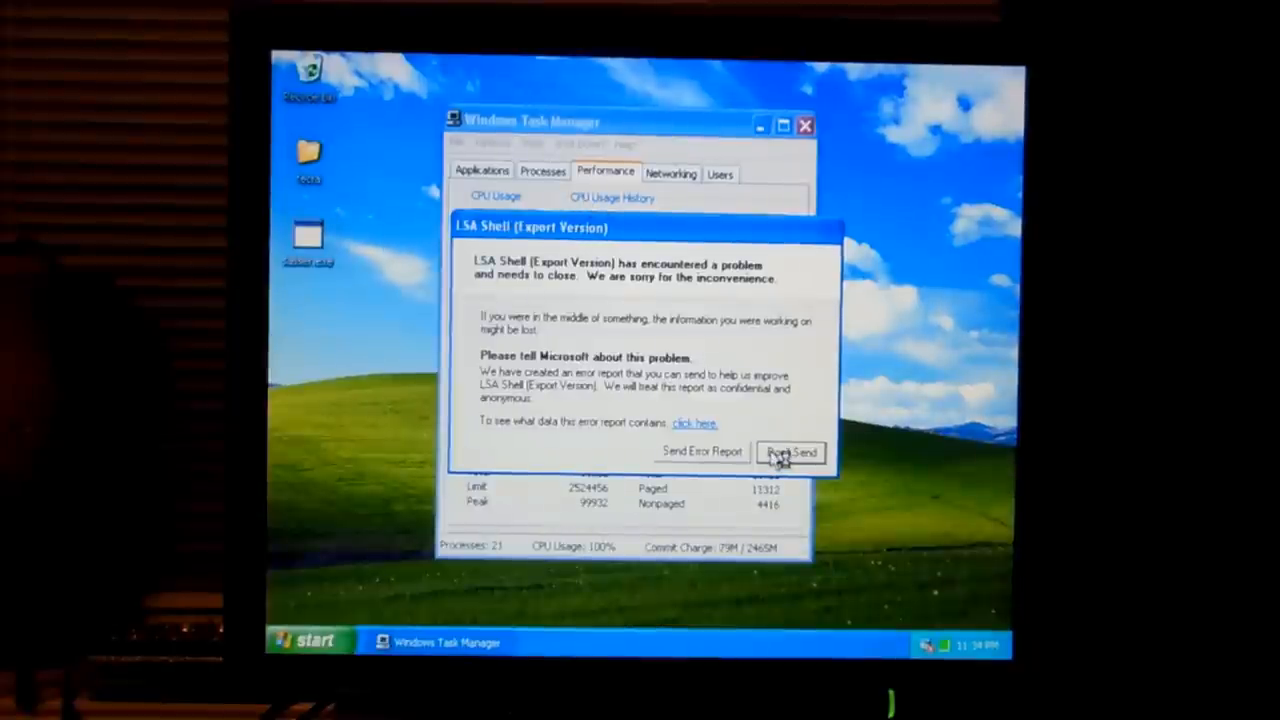
click(791, 452)
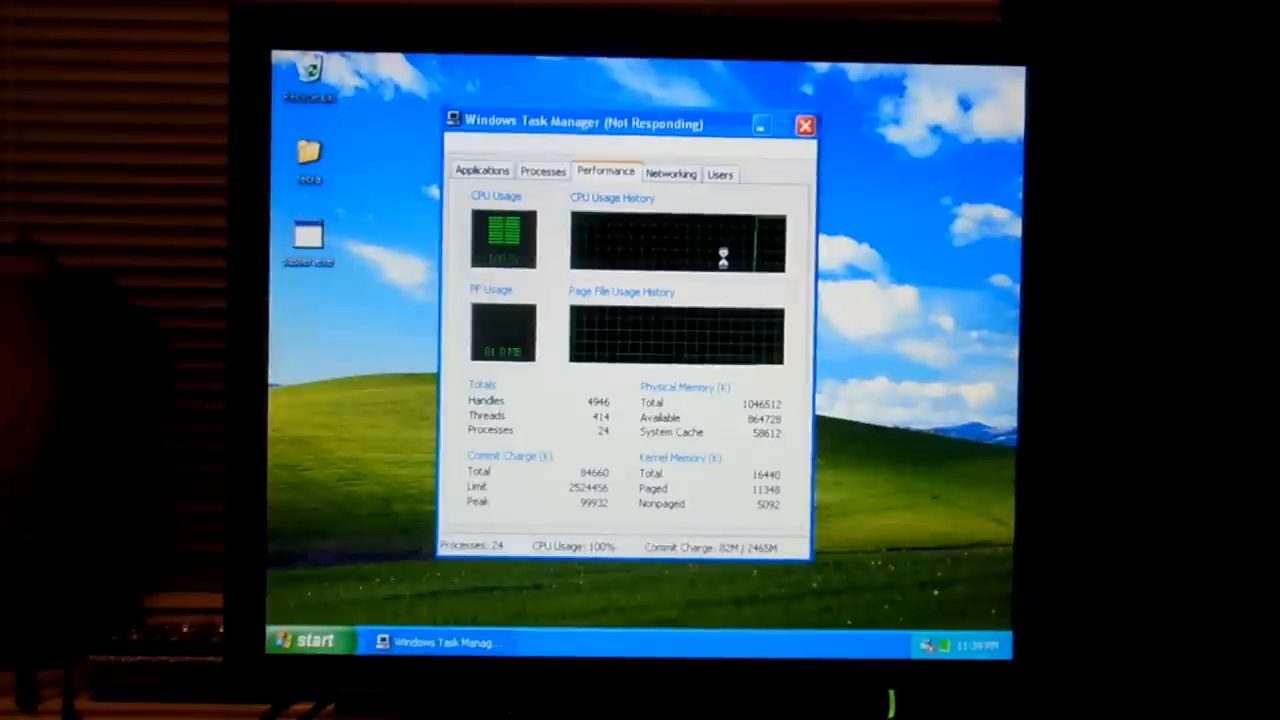
mouse_move(530, 145)
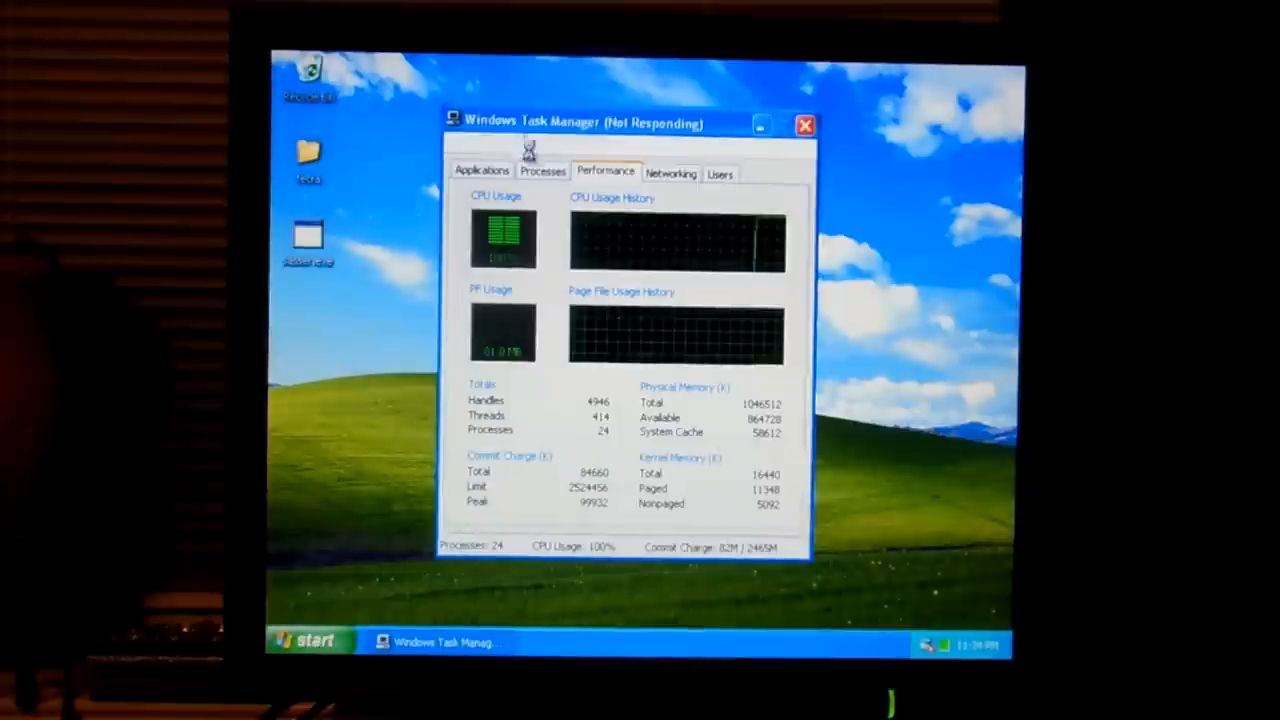
- Close the Not Responding Task Manager window, triggering the End Program prompt
click(805, 124)
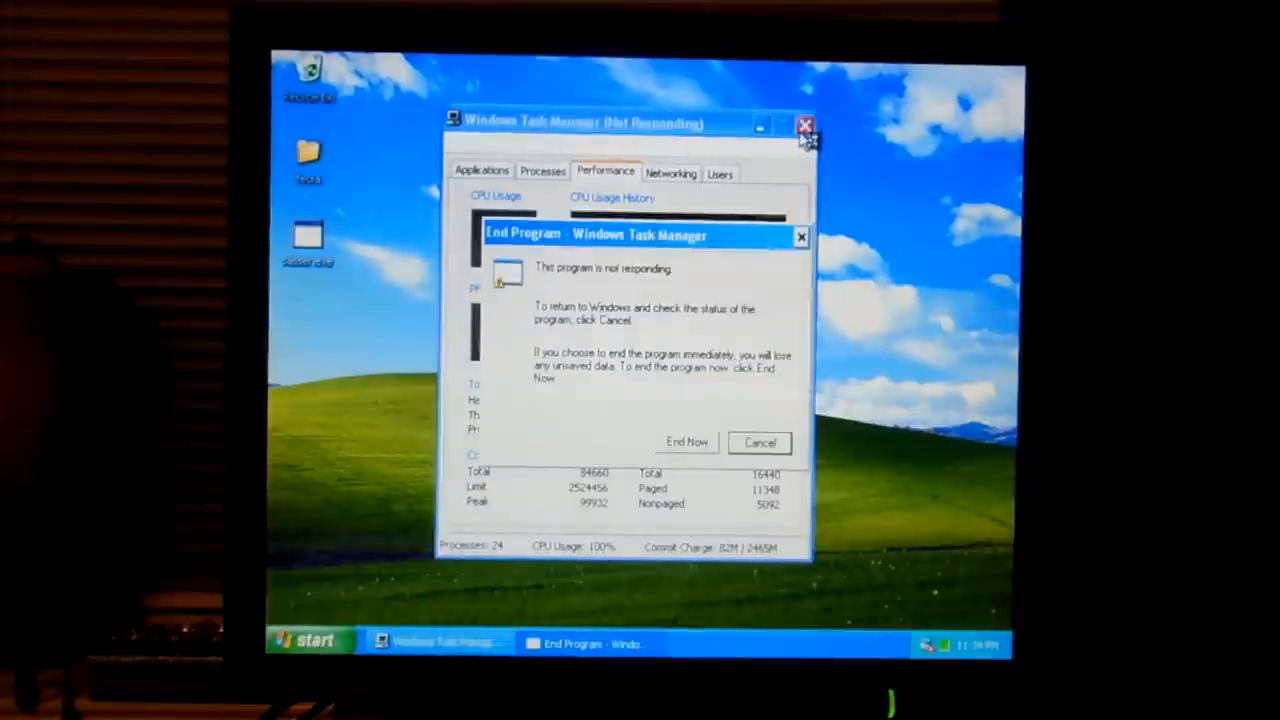
mouse_move(685, 448)
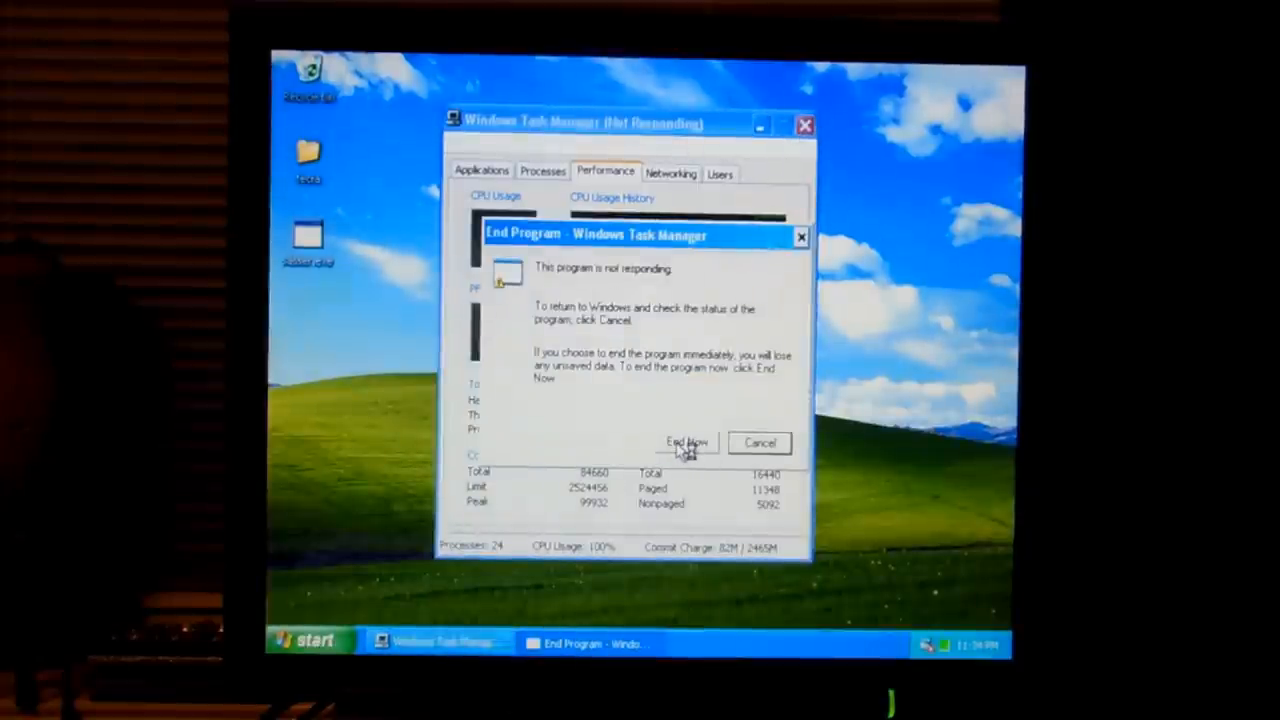